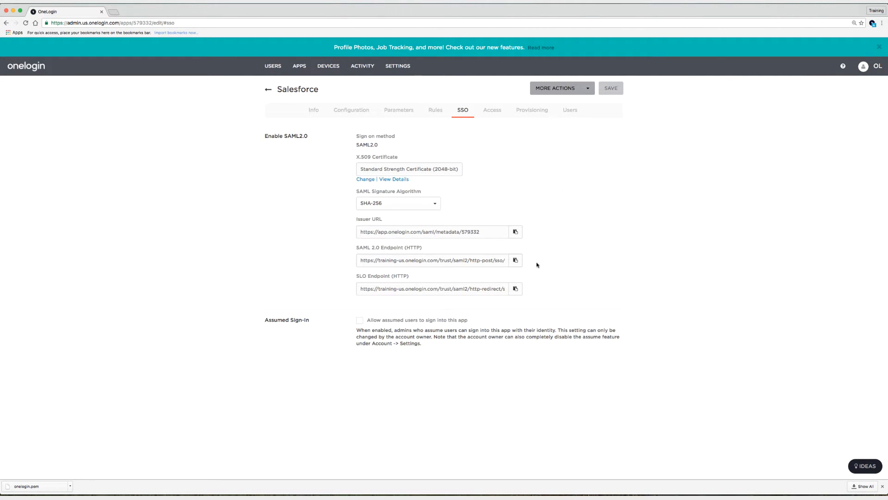
- Enable 'Allow assumed users to sign into this app' for Salesforce and save
click(360, 320)
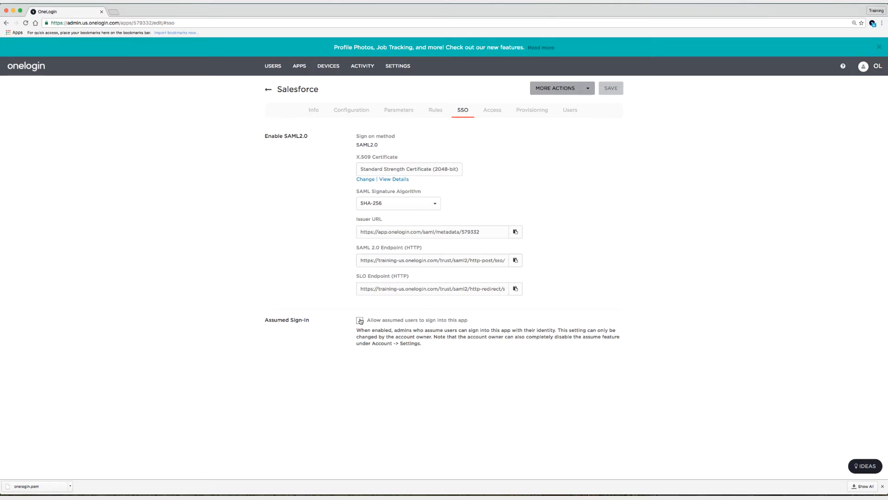
click(359, 320)
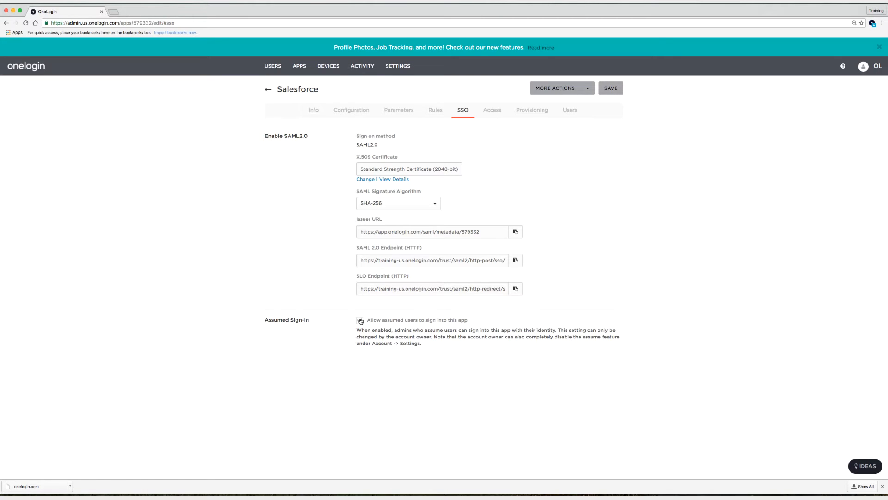
click(359, 320)
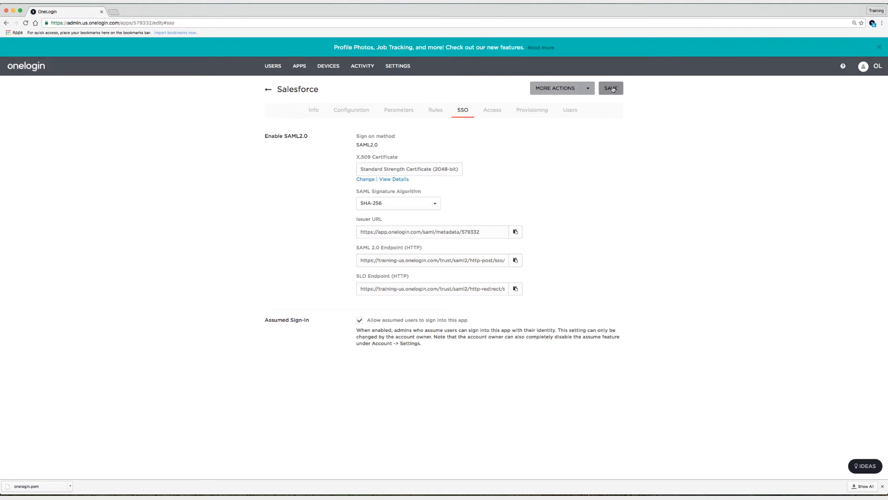
click(610, 88)
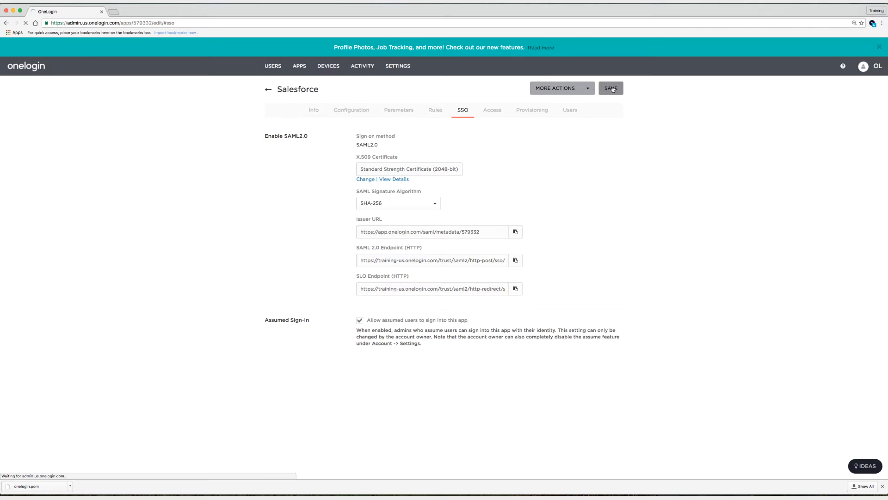
click(611, 88)
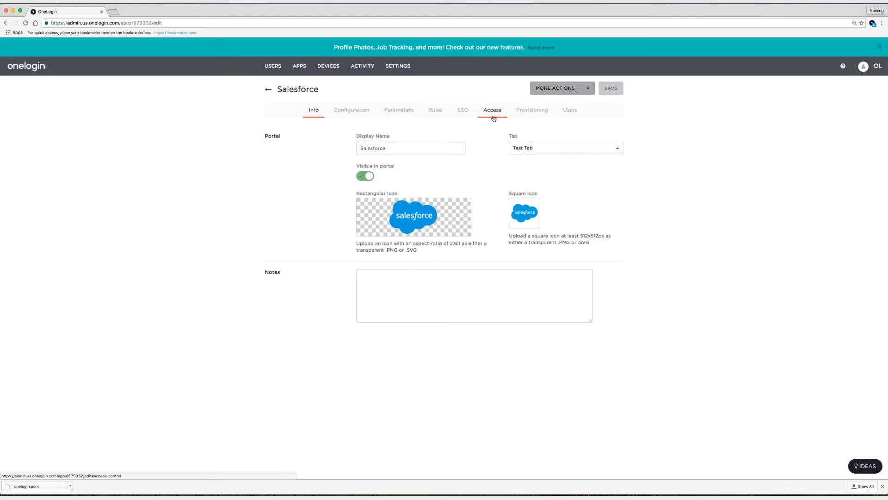
- Select Test Role on the Salesforce app's Access tab and save
click(492, 109)
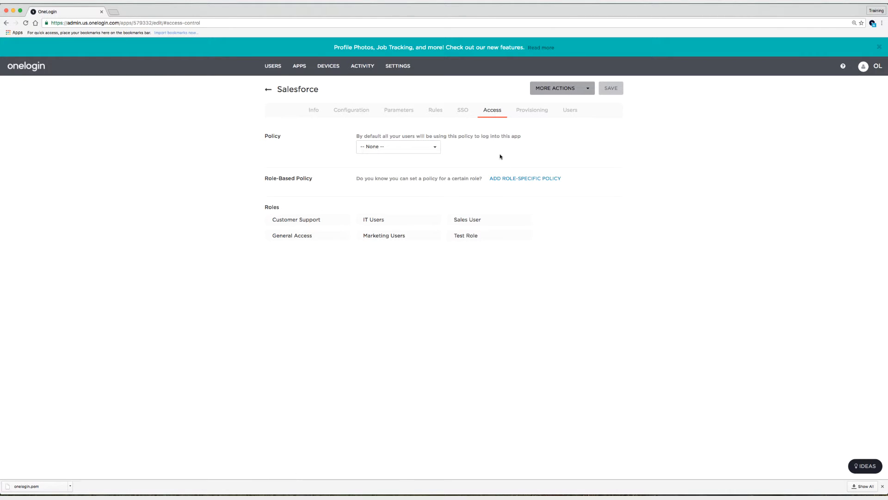
click(489, 235)
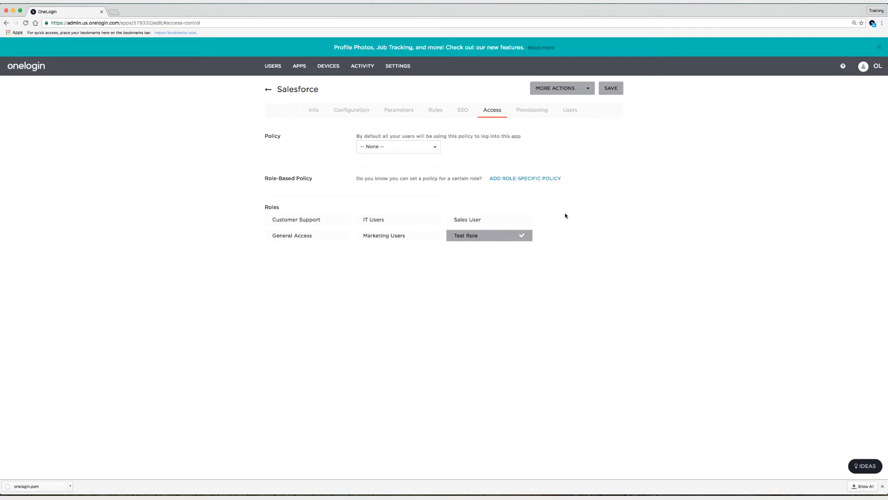
mouse_move(602, 115)
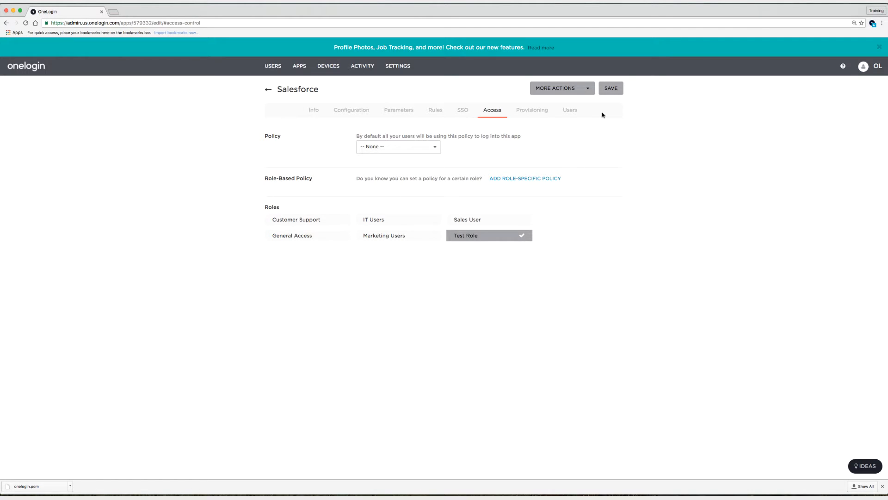
click(610, 88)
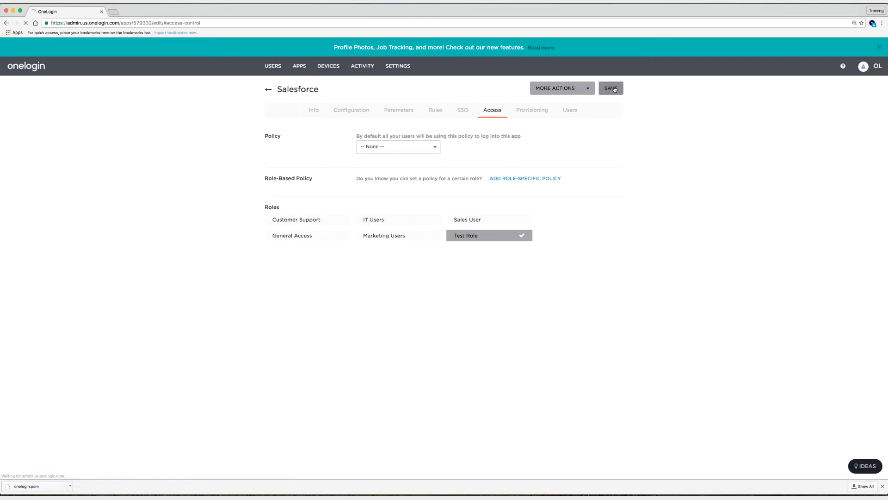
click(611, 87)
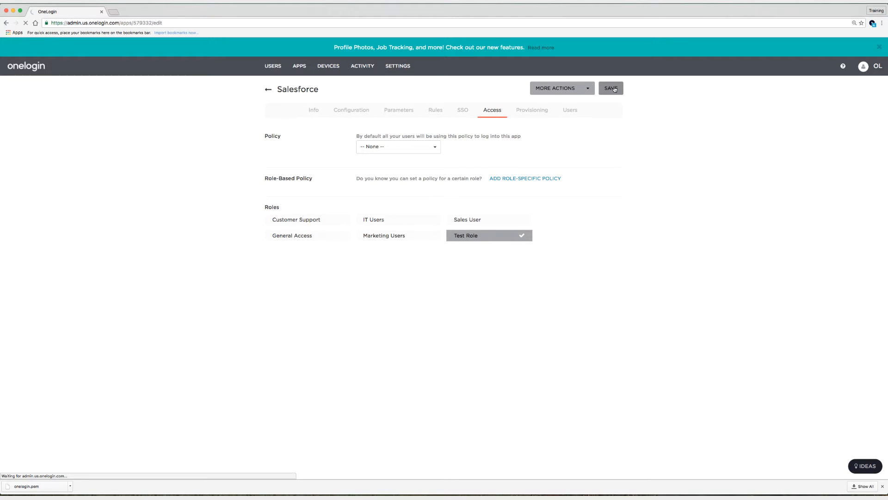
click(610, 88)
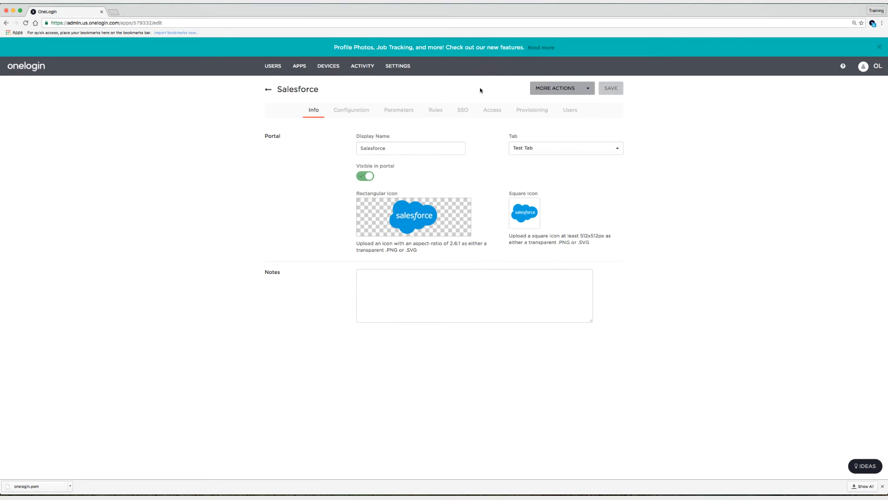
- Open the Test Role user's Applications tab and bring up More Actions
click(273, 66)
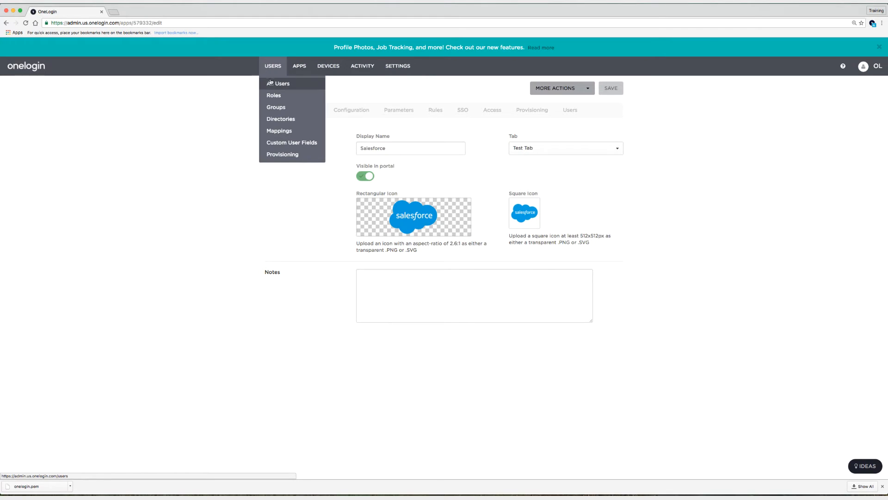
click(282, 84)
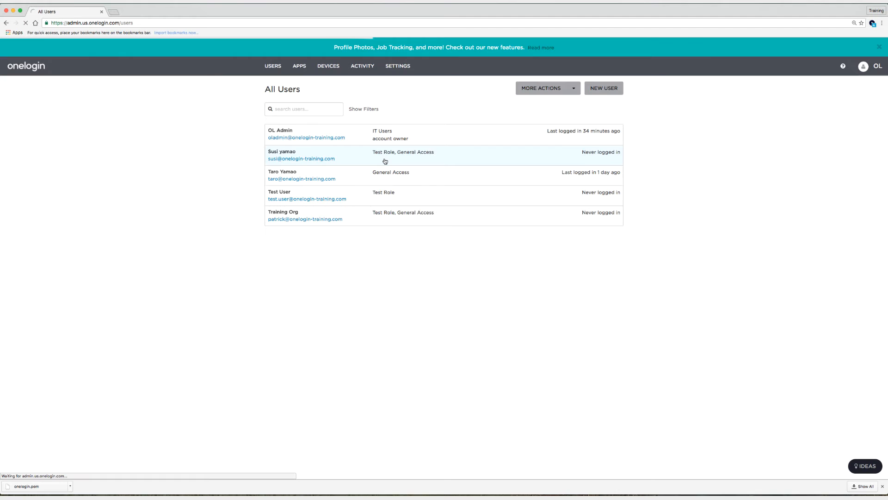
click(282, 151)
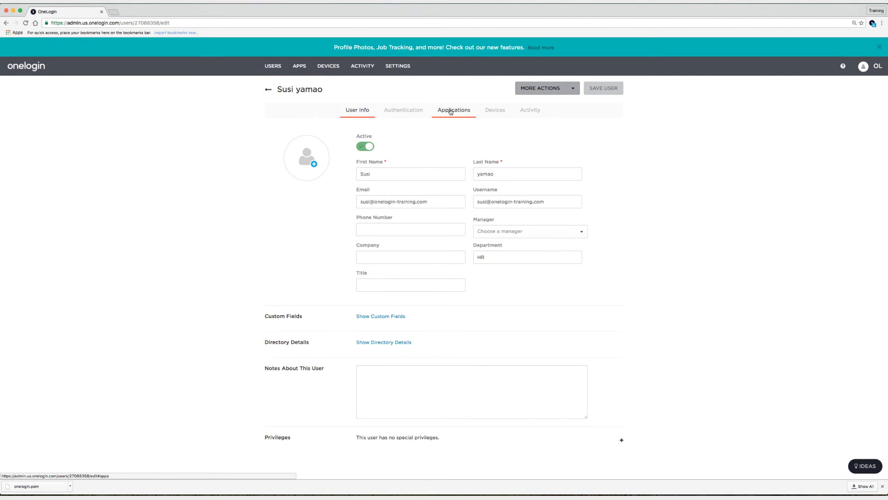
click(454, 110)
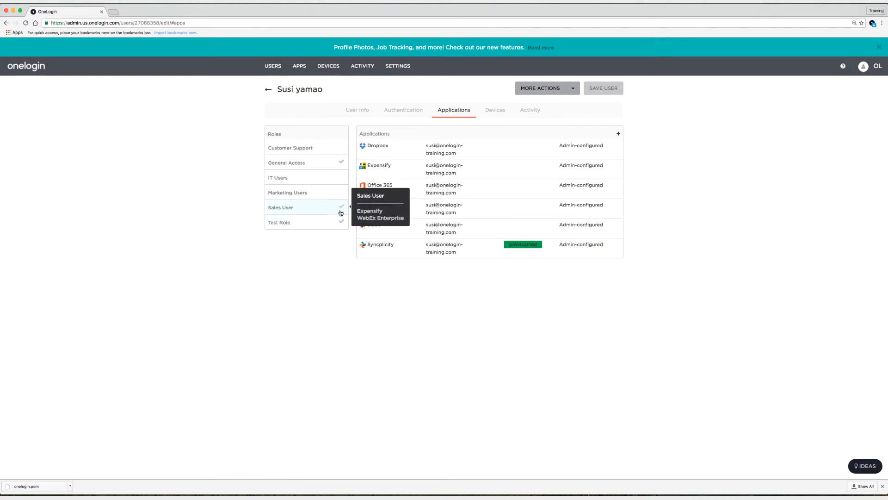
mouse_move(278, 222)
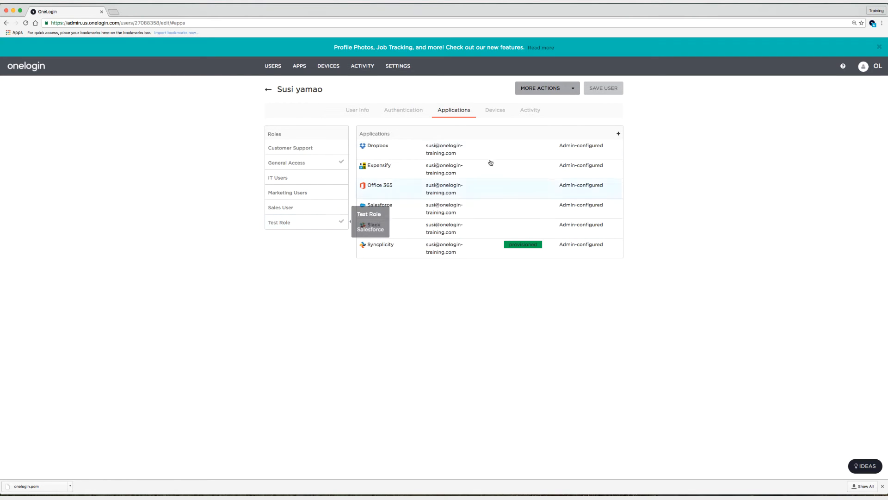
click(542, 88)
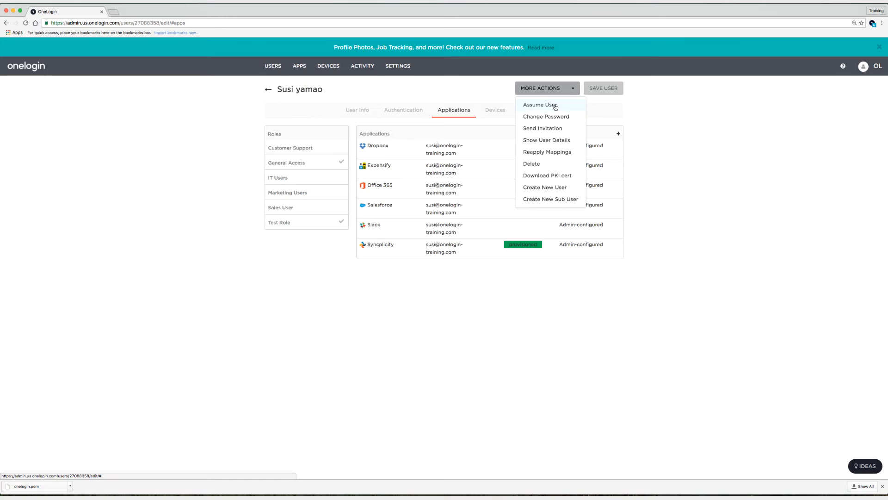
- Assume the user with reason 'Te' and launch the Salesforce tile from their app home
click(539, 105)
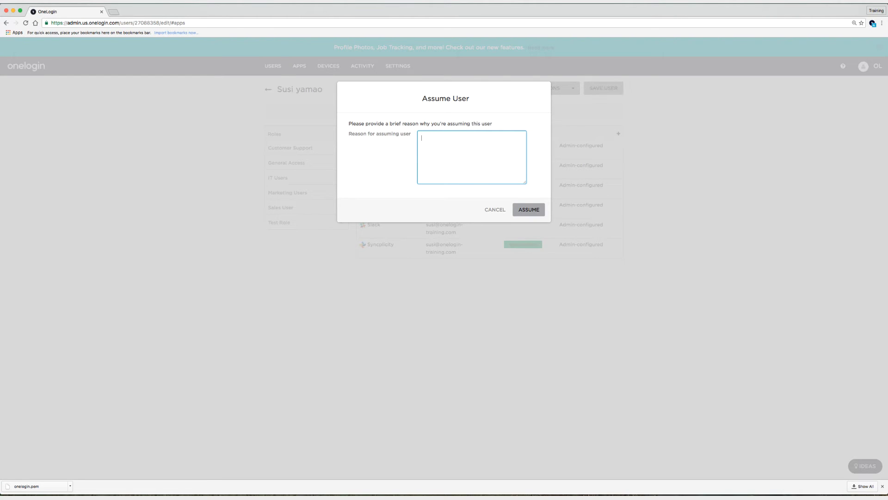
text(Testing)
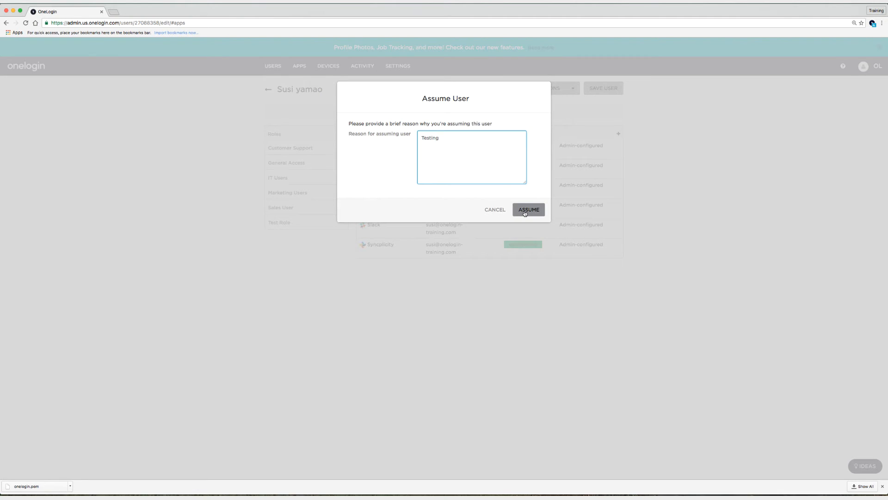
click(527, 209)
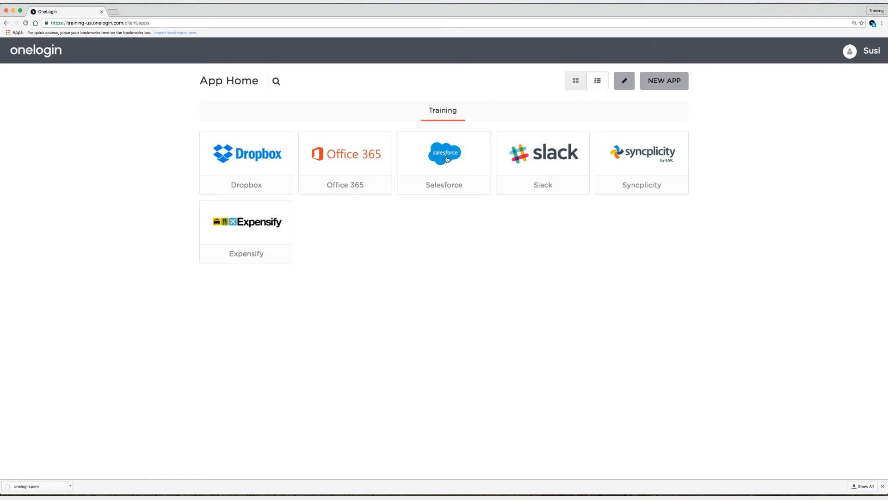
click(444, 153)
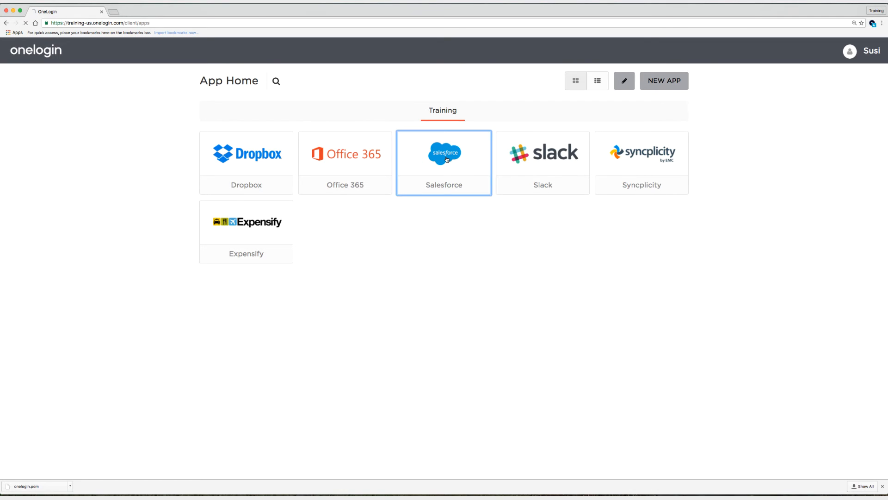
click(444, 152)
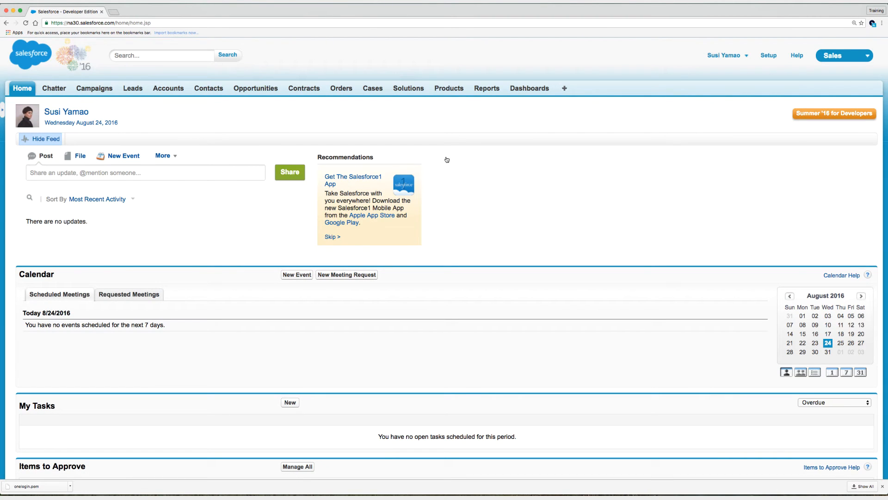
mouse_move(146, 132)
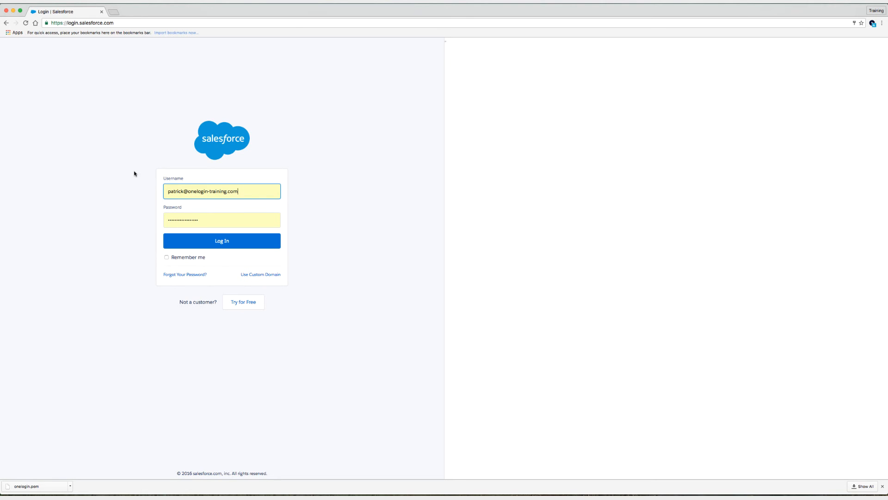
- Log out of Salesforce and return to the assumed user's OneLogin app home
click(221, 240)
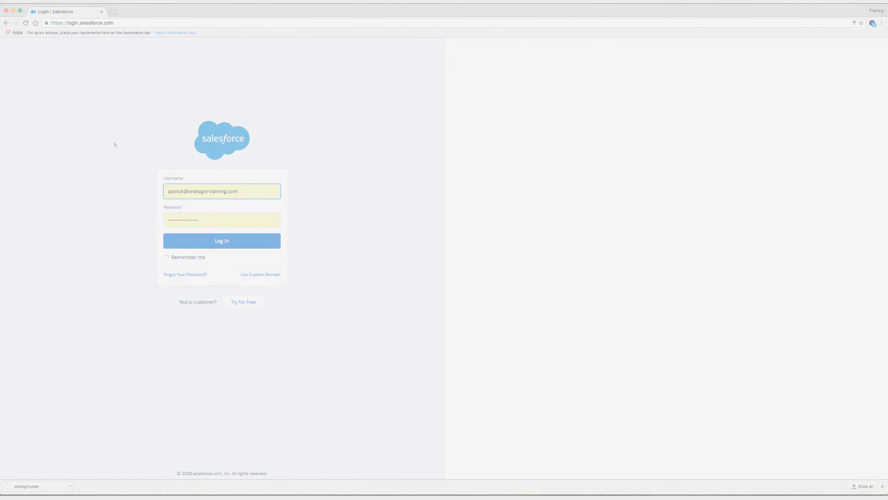
click(222, 240)
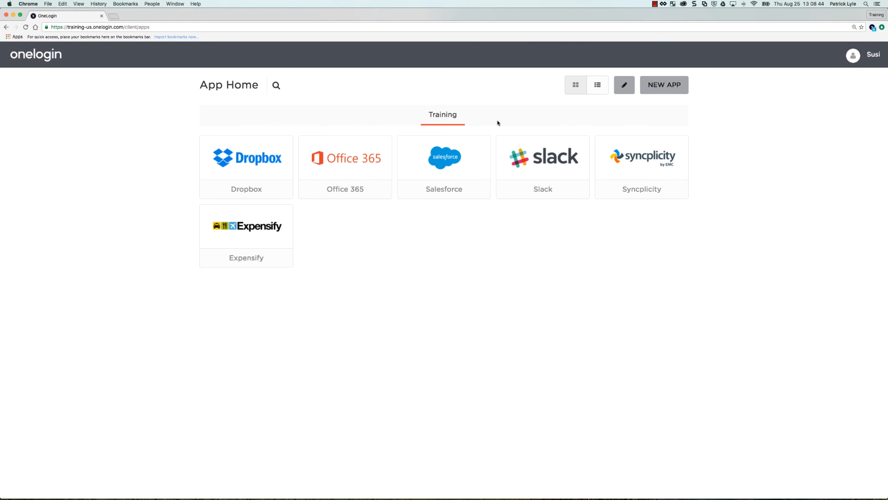
mouse_move(878, 73)
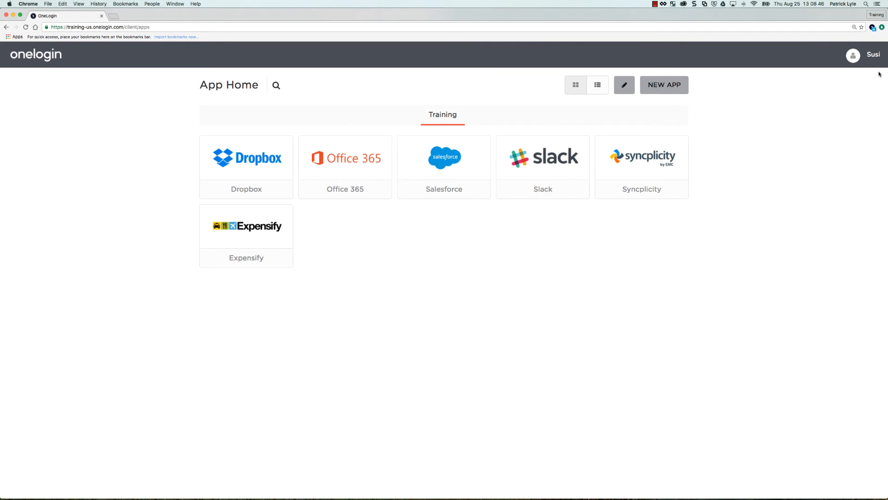
- Revert to admin and uncheck 'Allow assumed users to sign into this app' for Salesforce
click(872, 55)
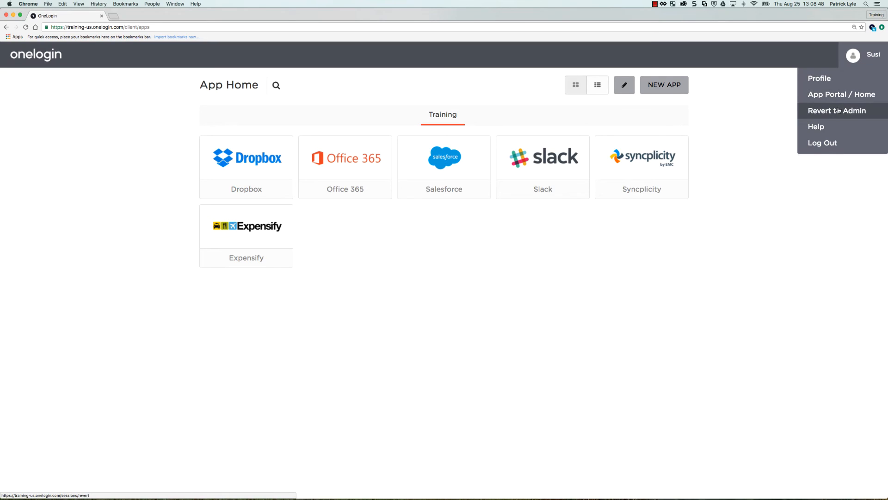
click(838, 111)
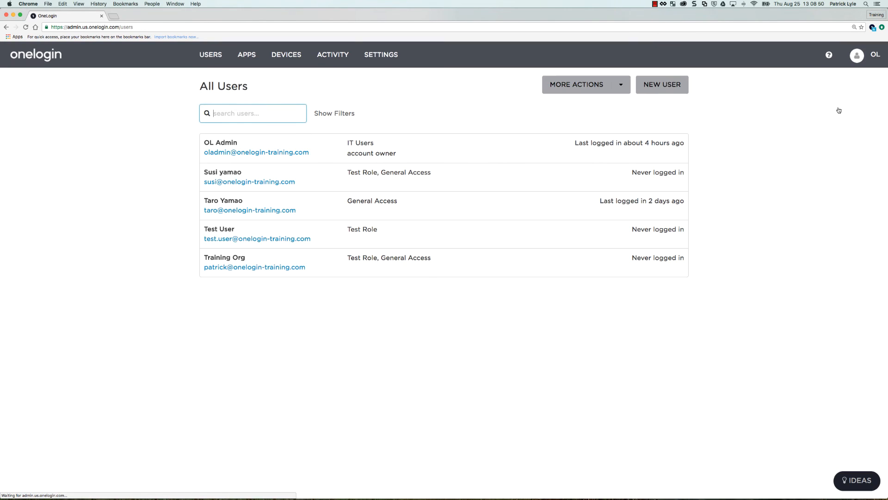
click(245, 55)
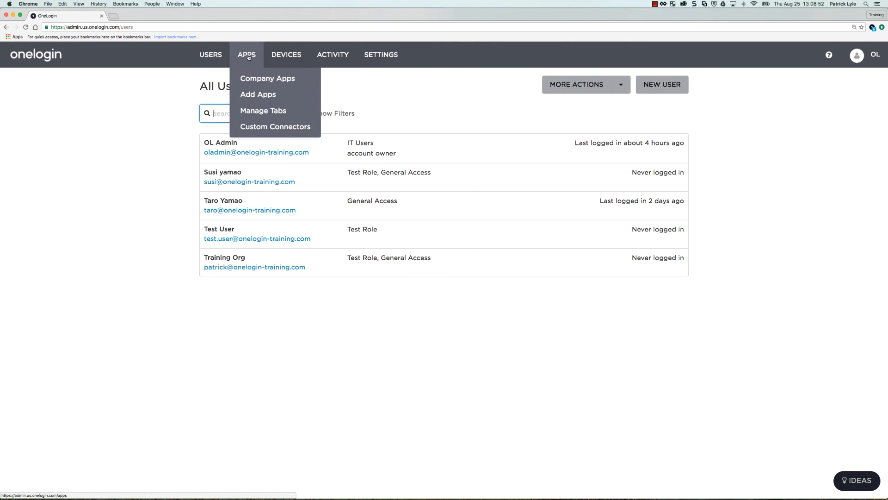
click(267, 78)
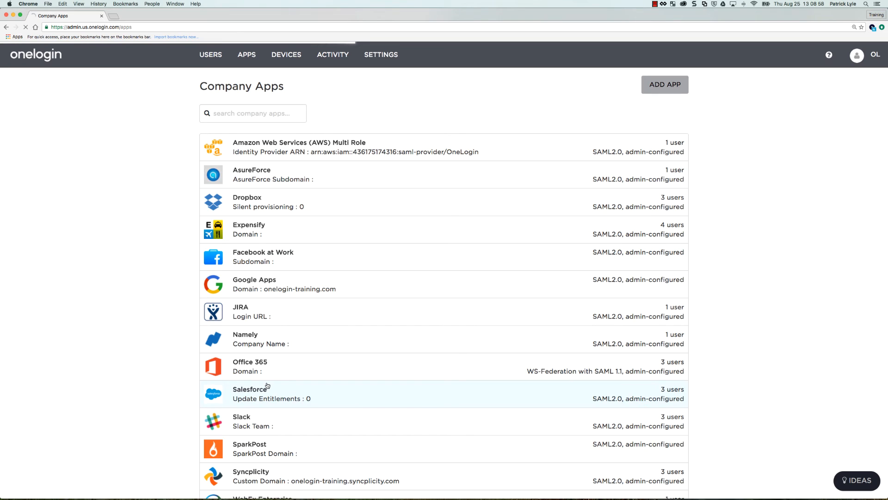
click(250, 393)
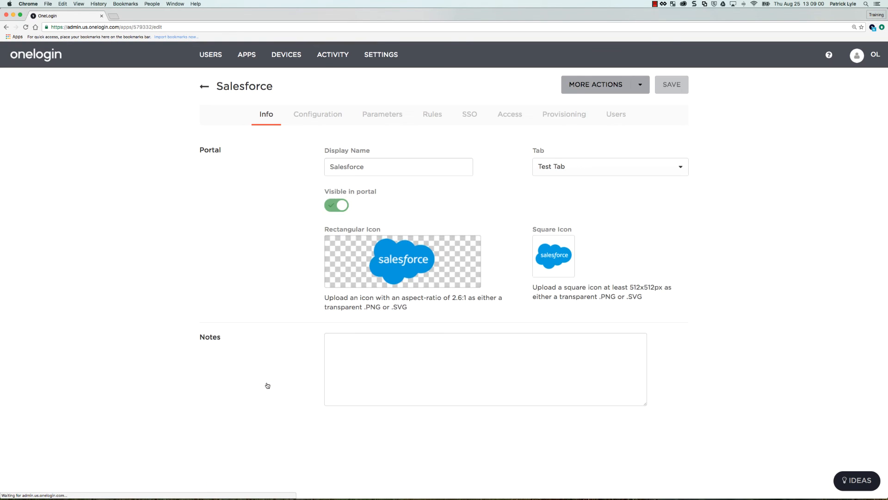
mouse_move(454, 134)
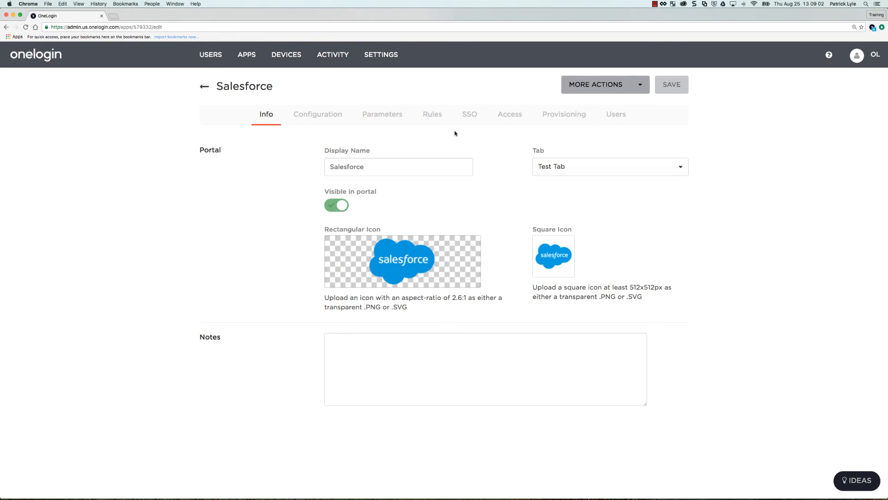
click(469, 114)
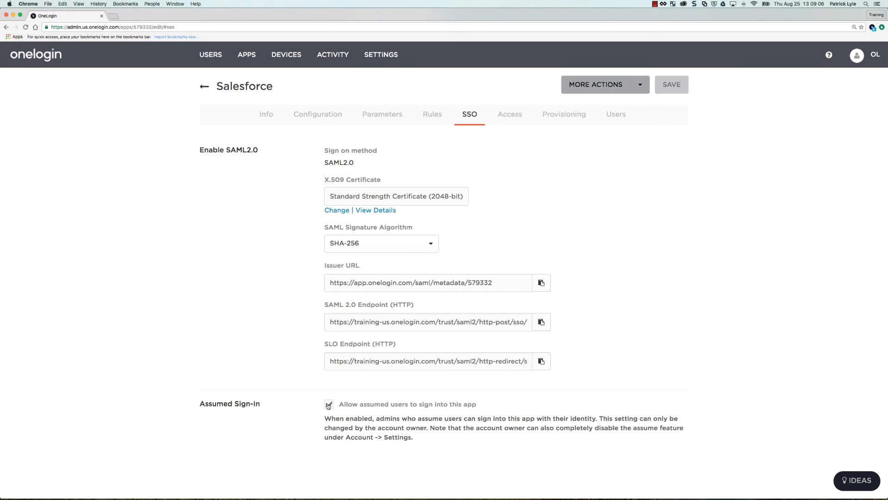
click(328, 404)
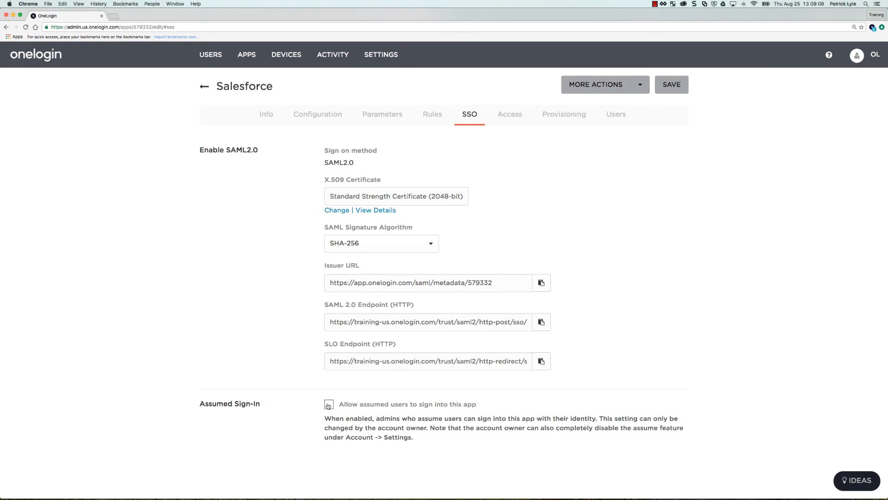
- Deselect Test Role on Salesforce's Access tab and save the app
click(509, 113)
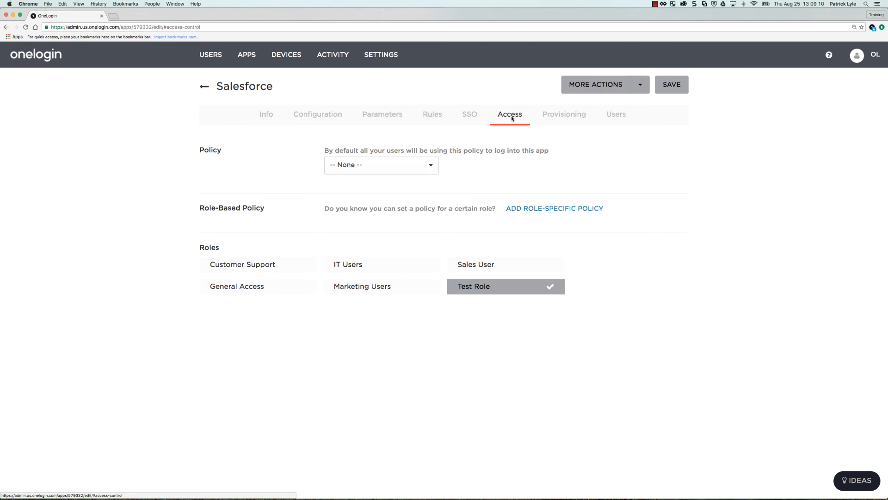
mouse_move(505, 286)
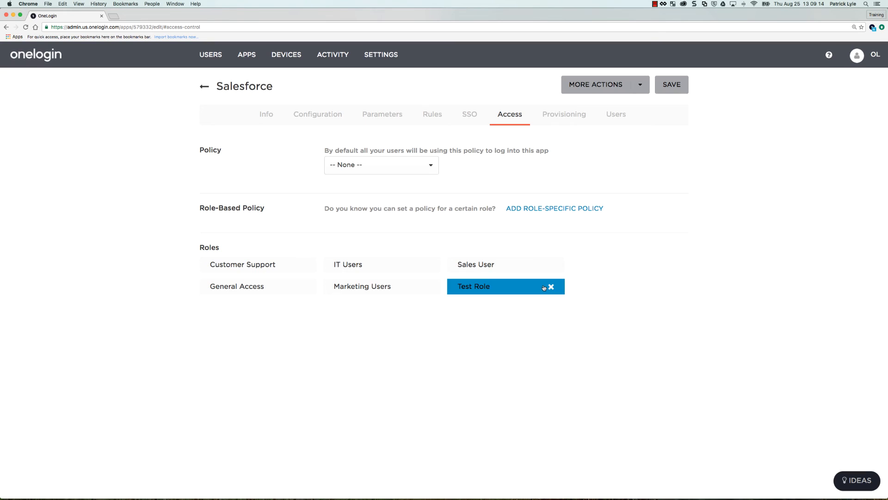
click(550, 287)
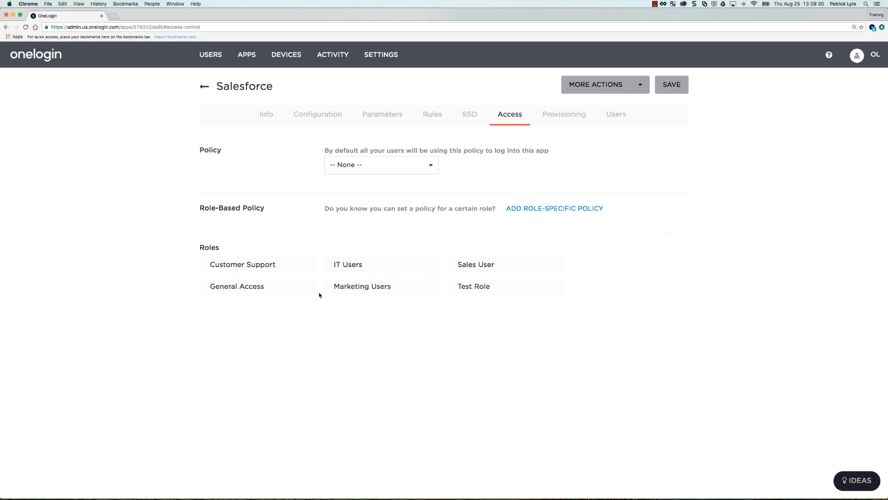
mouse_move(580, 216)
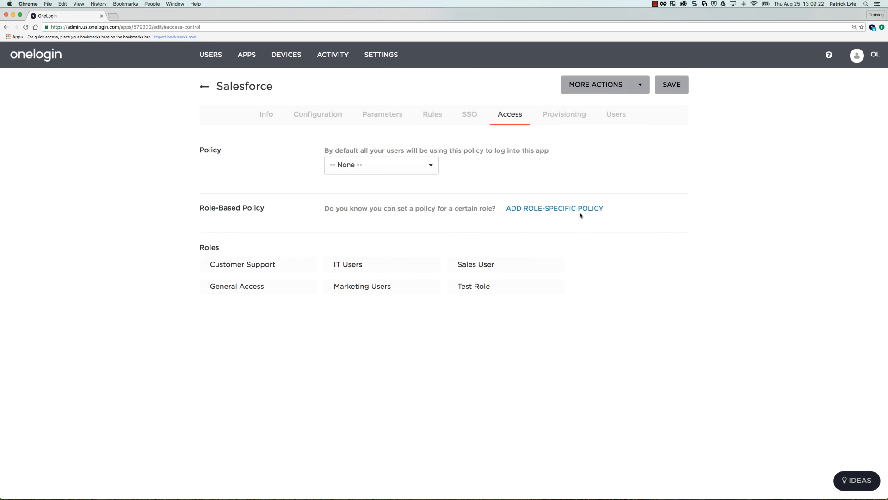
click(671, 84)
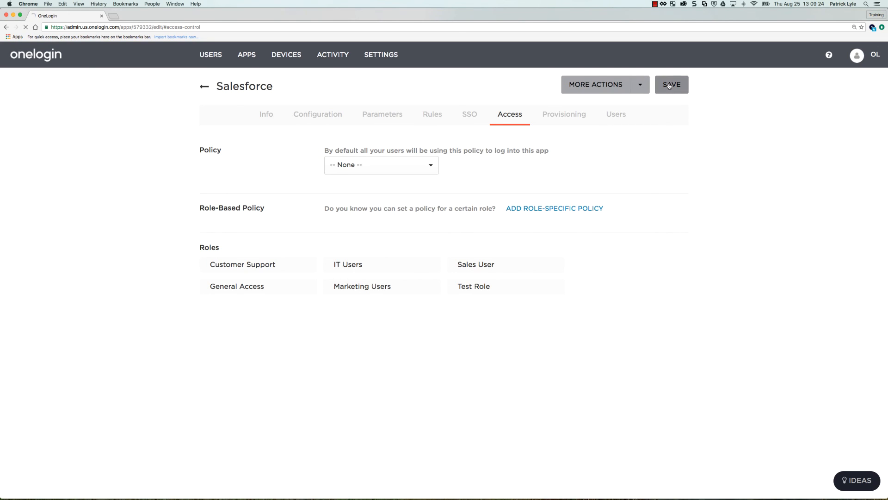
click(671, 84)
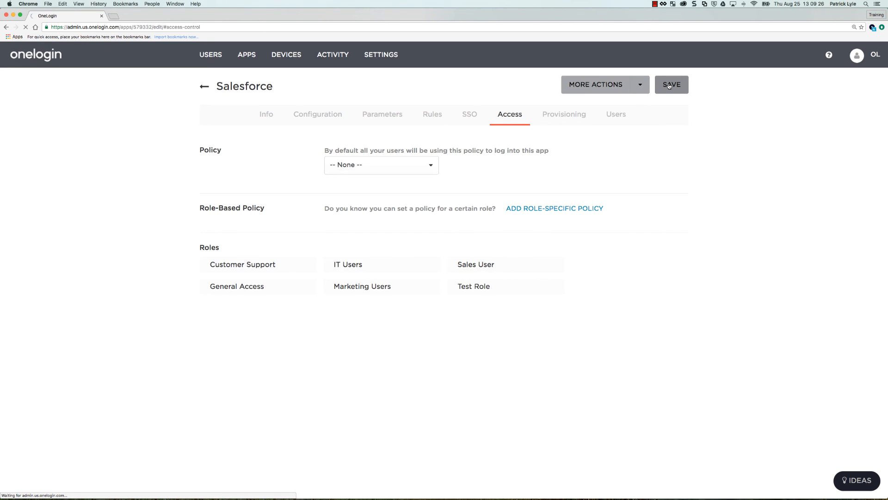
click(671, 84)
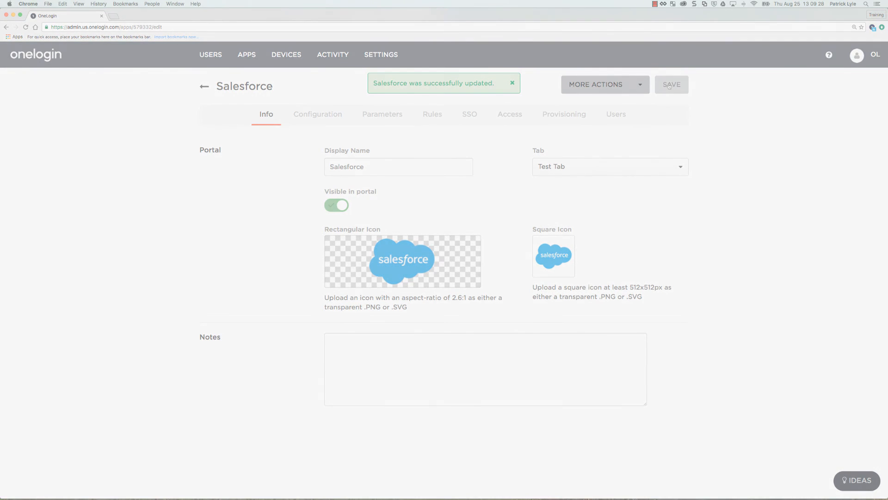